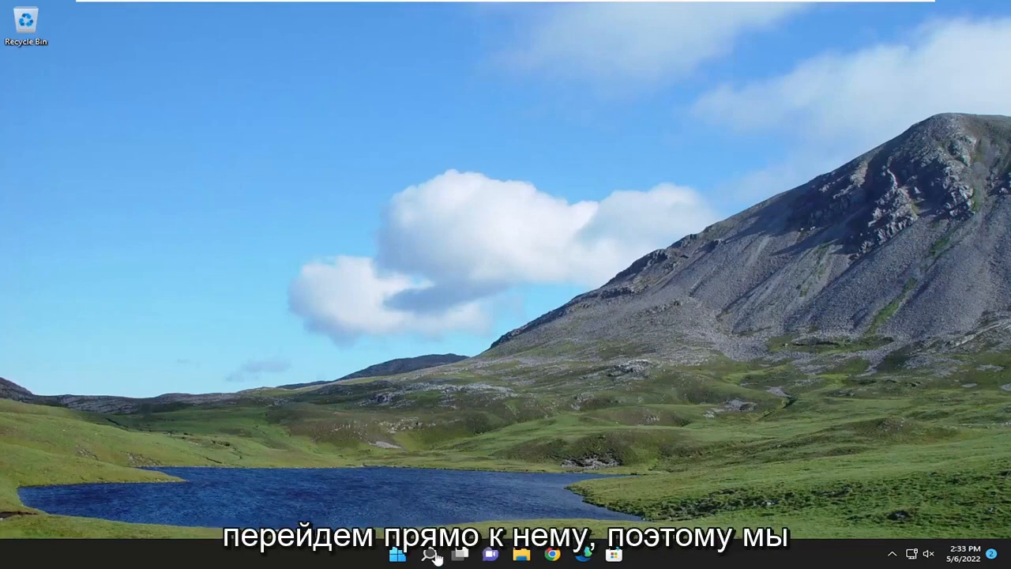
Find Apps & features via Start search and filter the app list to 'office'.
left_click(430, 553)
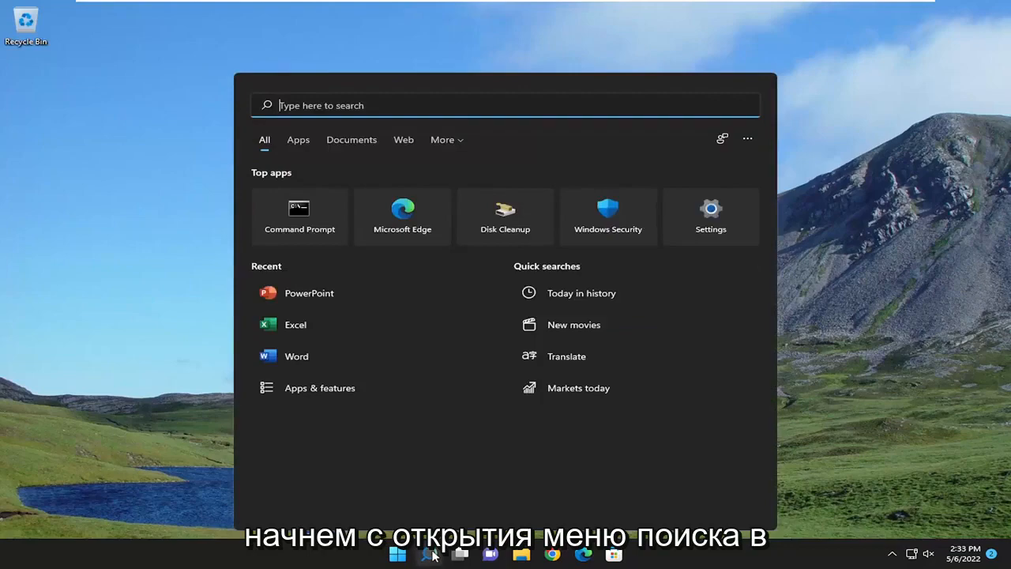
type("apps and fe")
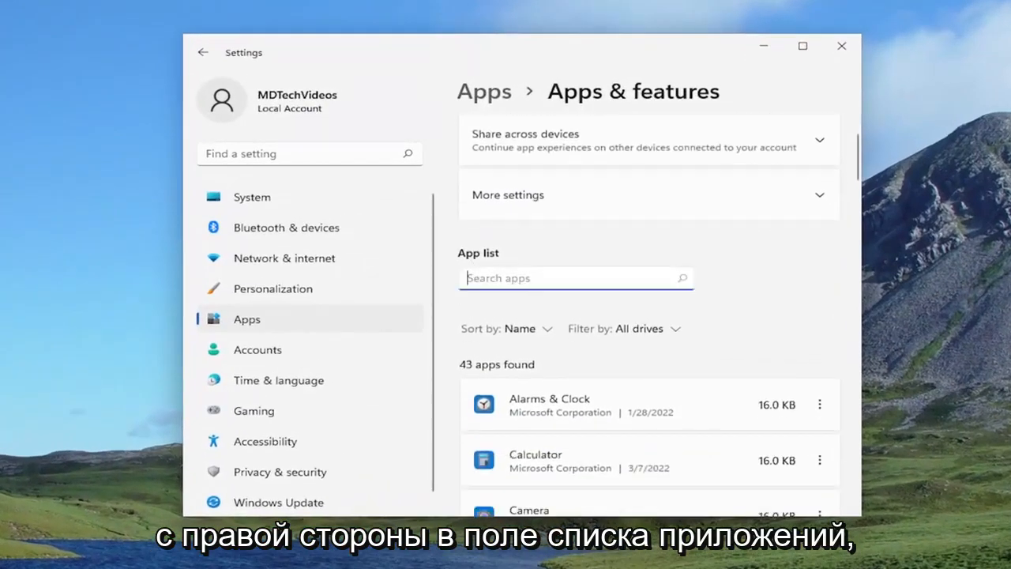
type("office")
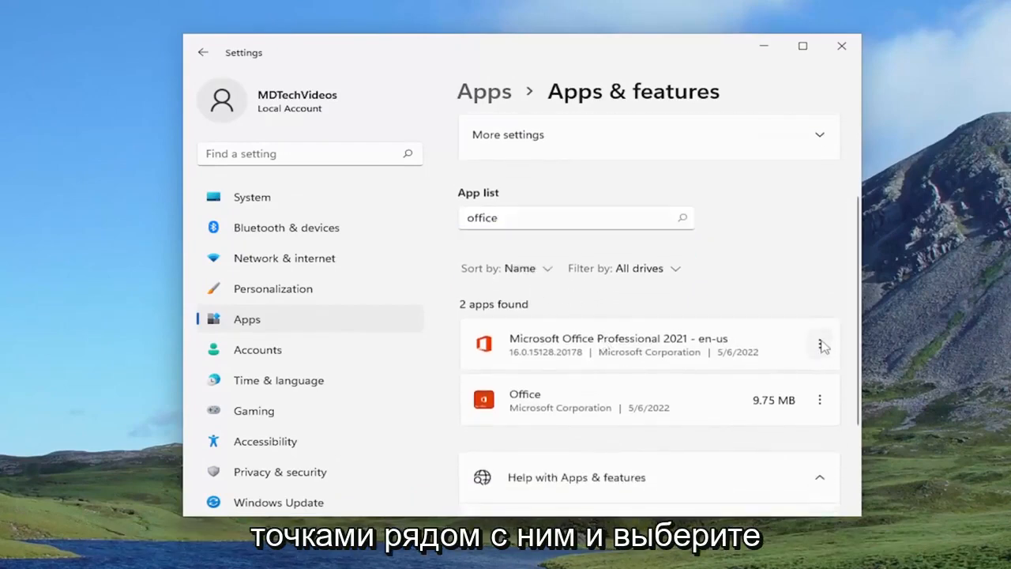
Modify Microsoft Office Professional 2021 and allow Office Click-to-Run through UAC.
left_click(818, 345)
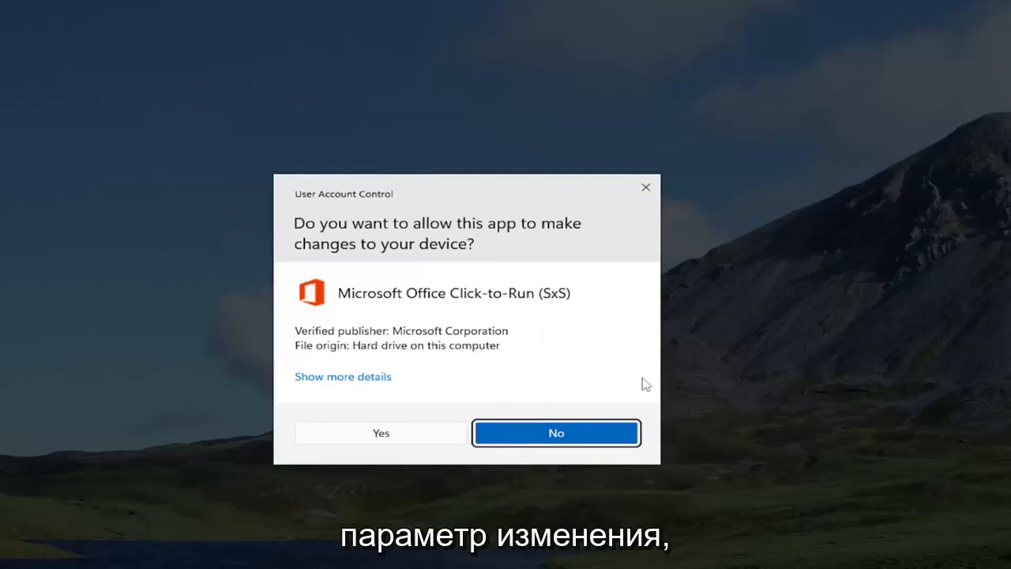
mouse_move(420, 239)
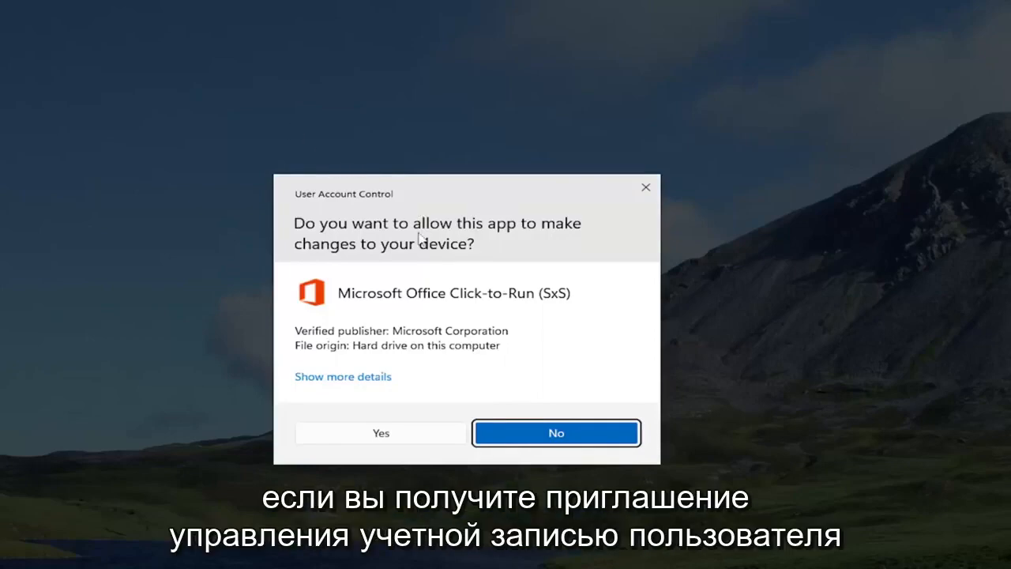
left_click(380, 433)
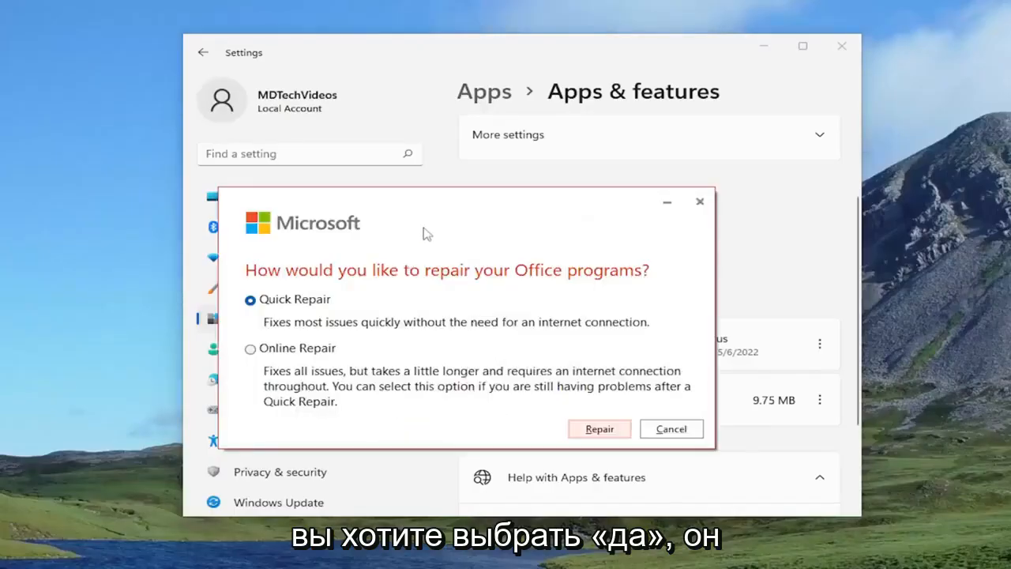
mouse_move(513, 294)
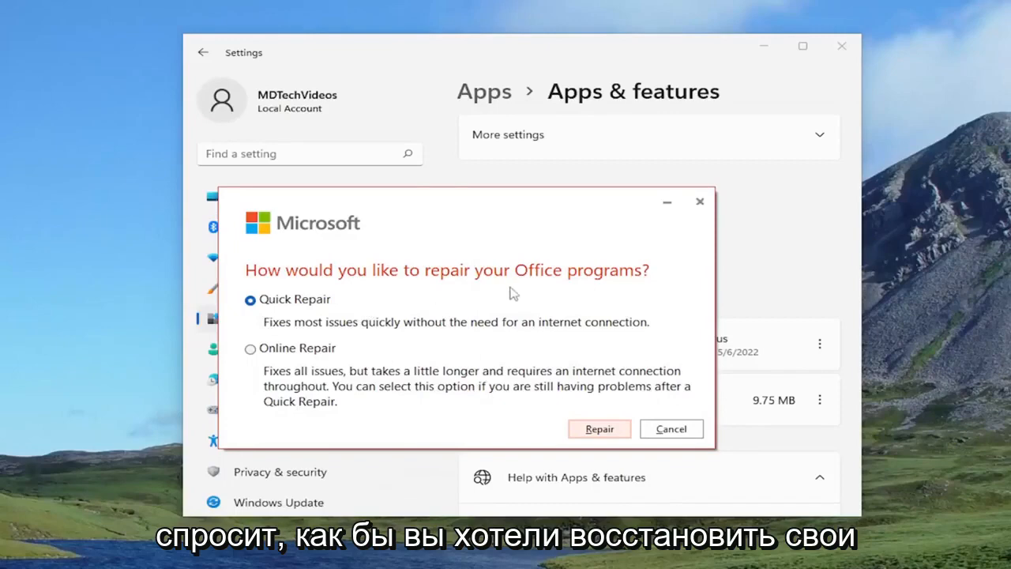
mouse_move(271, 306)
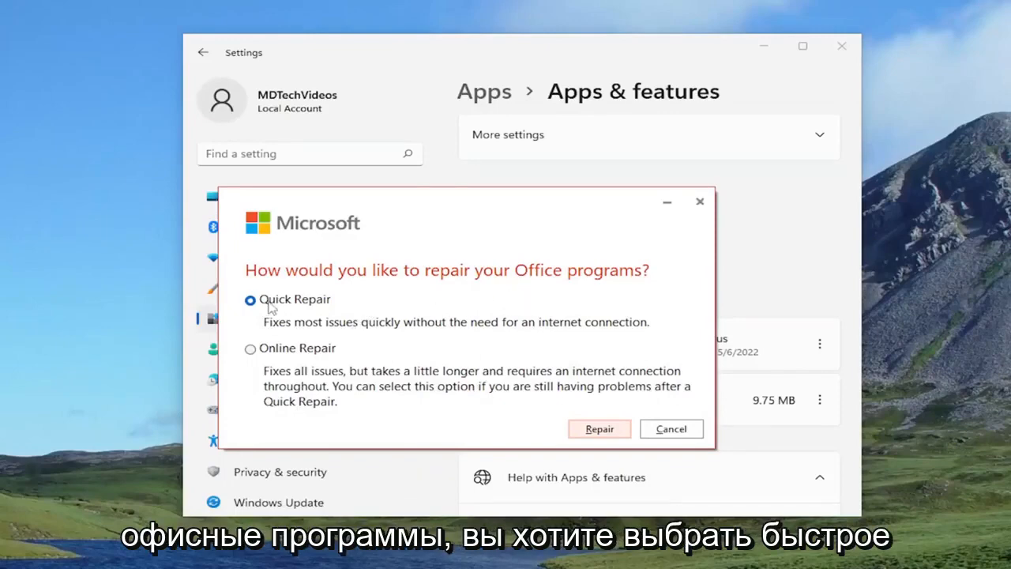
mouse_move(408, 334)
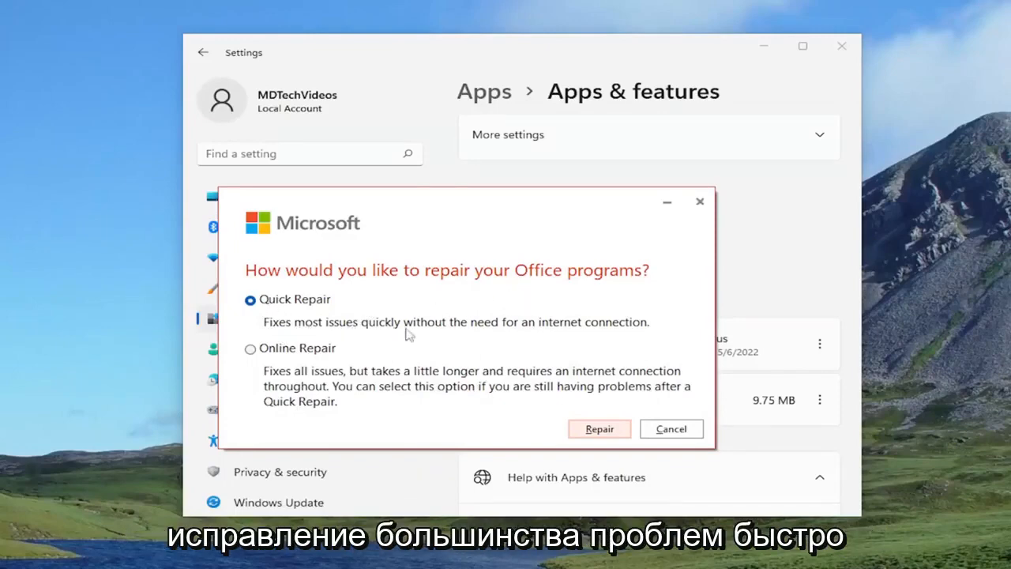
mouse_move(638, 373)
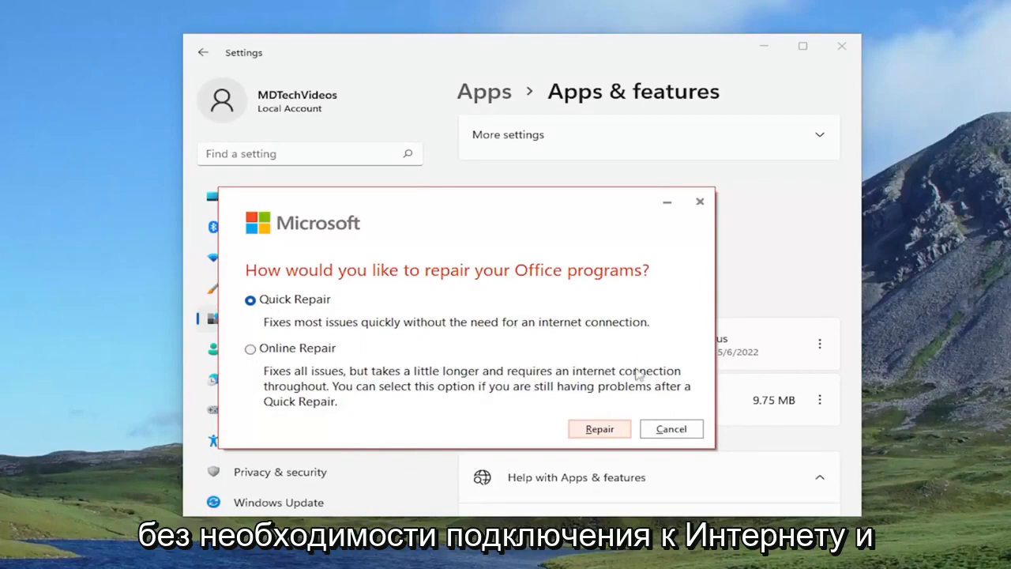
Start a Quick Repair of Office and confirm it in the 'Ready to start' dialog.
left_click(599, 428)
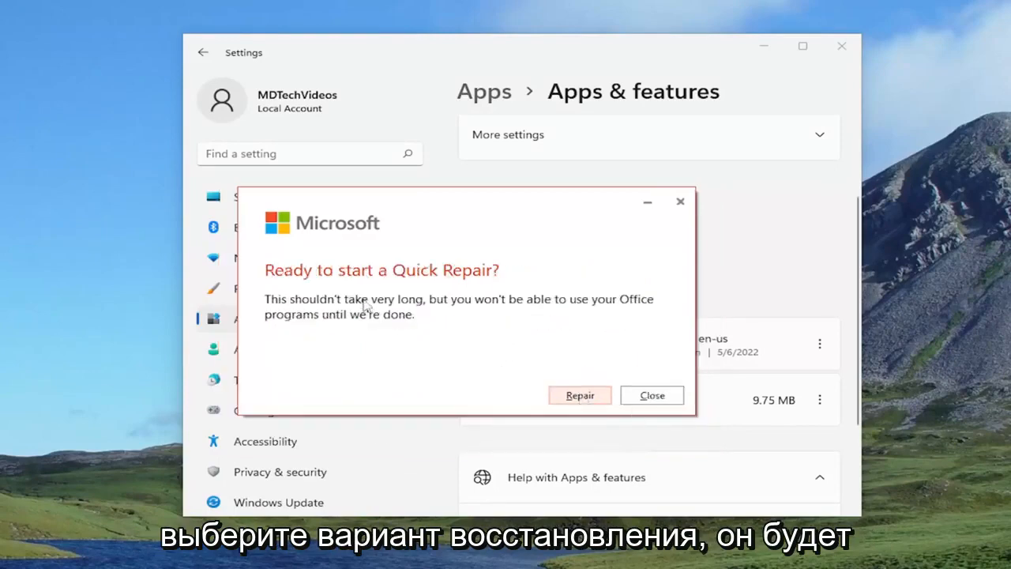
mouse_move(414, 303)
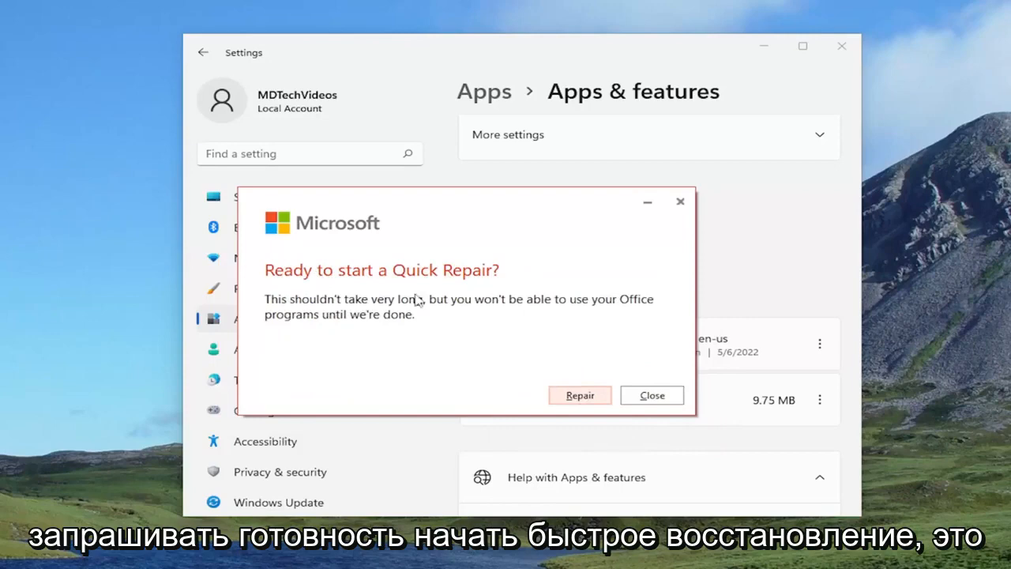
mouse_move(499, 319)
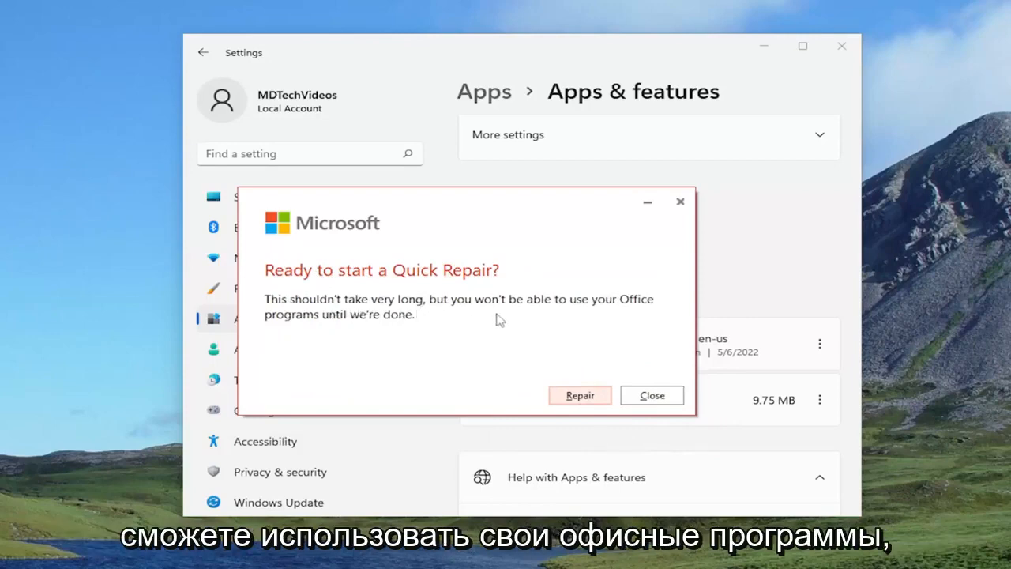
mouse_move(524, 367)
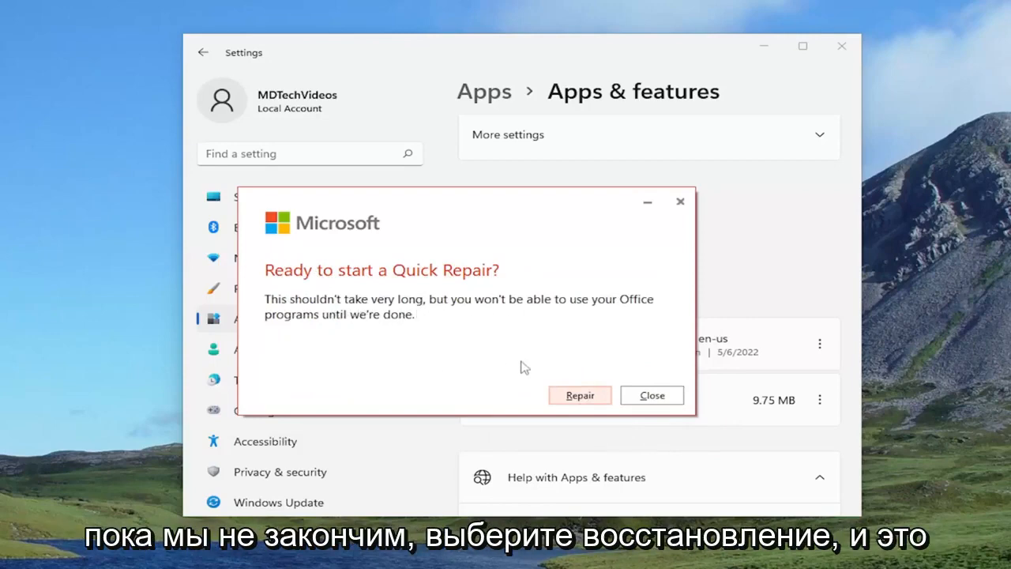
left_click(579, 395)
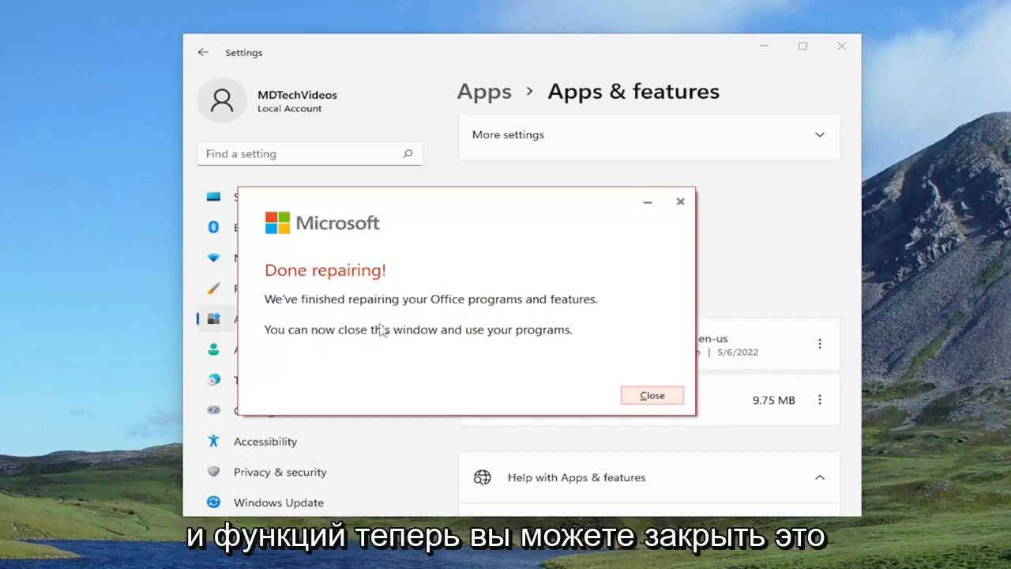
mouse_move(645, 405)
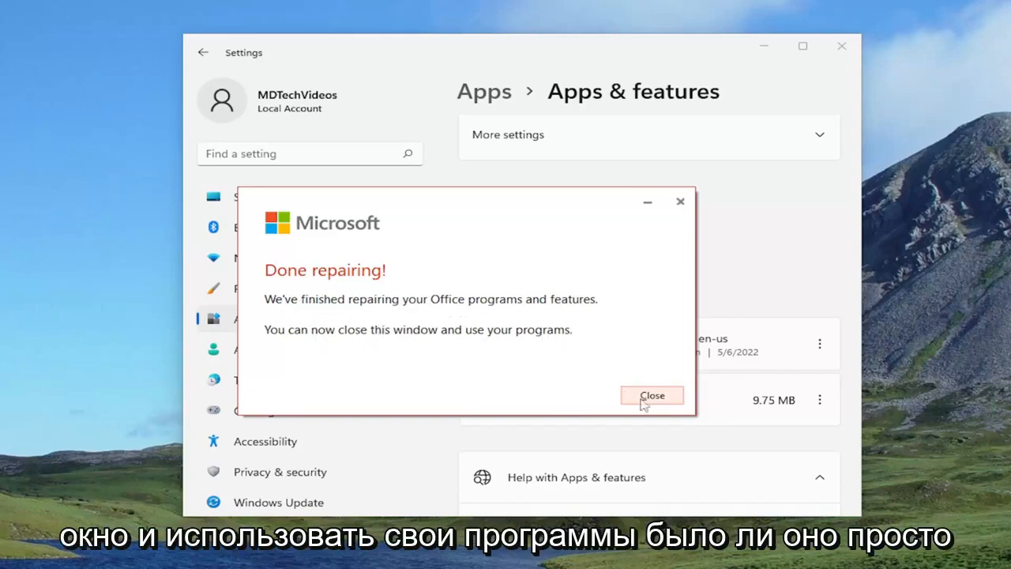
Dismiss the done message, modify Office again through UAC, and choose Online Repair.
left_click(651, 395)
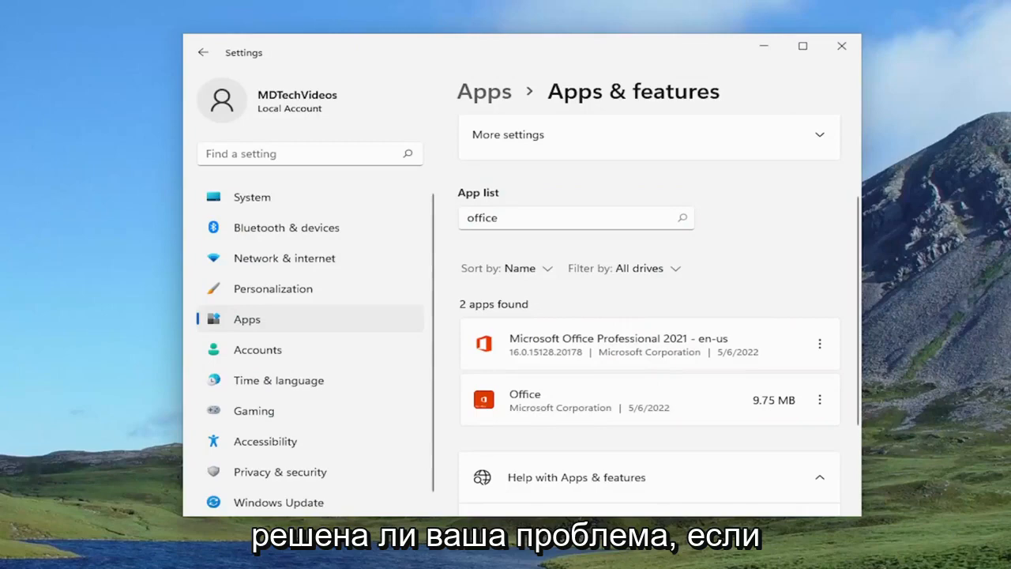
mouse_move(602, 373)
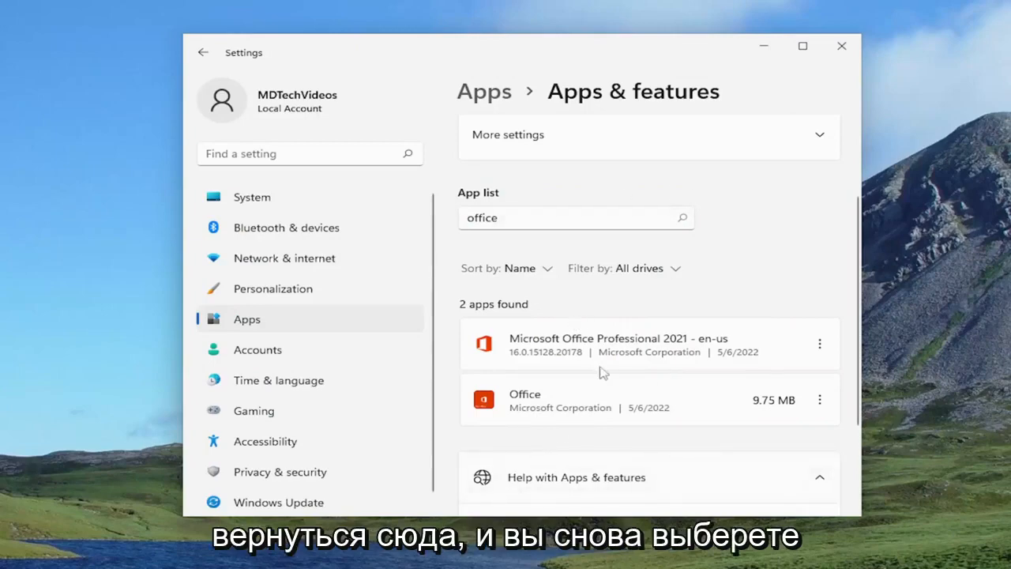
mouse_move(818, 344)
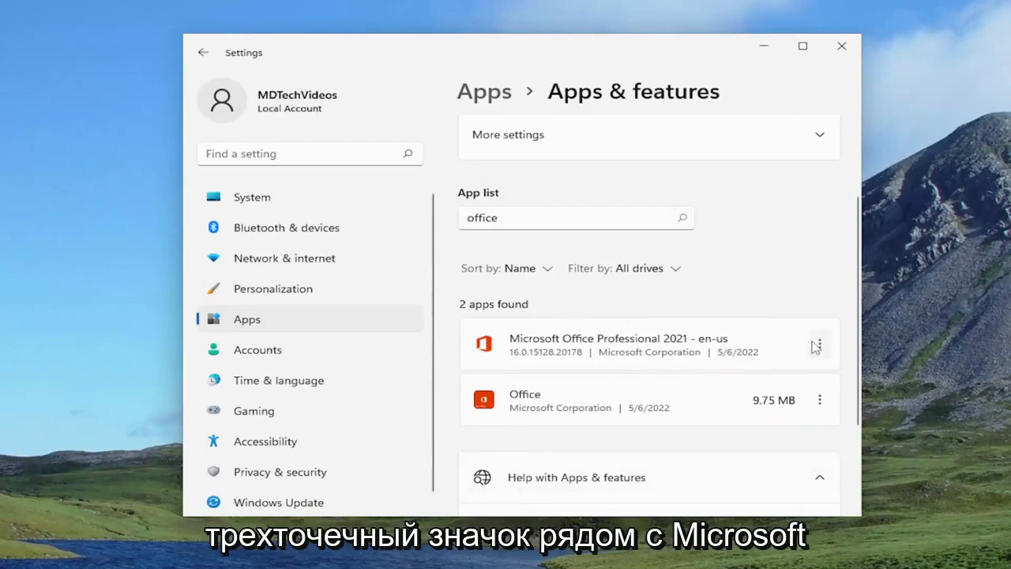
left_click(818, 342)
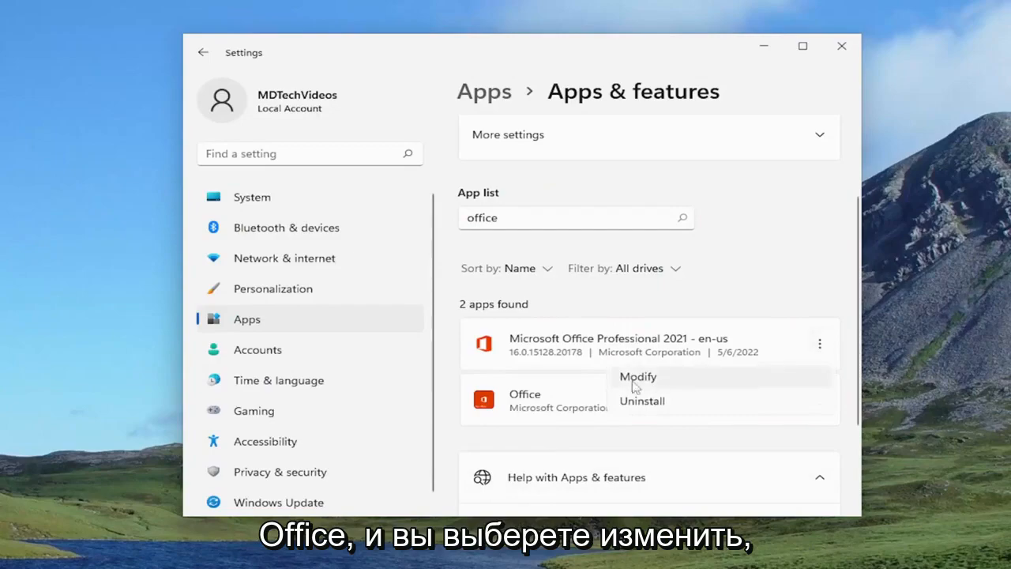
left_click(638, 376)
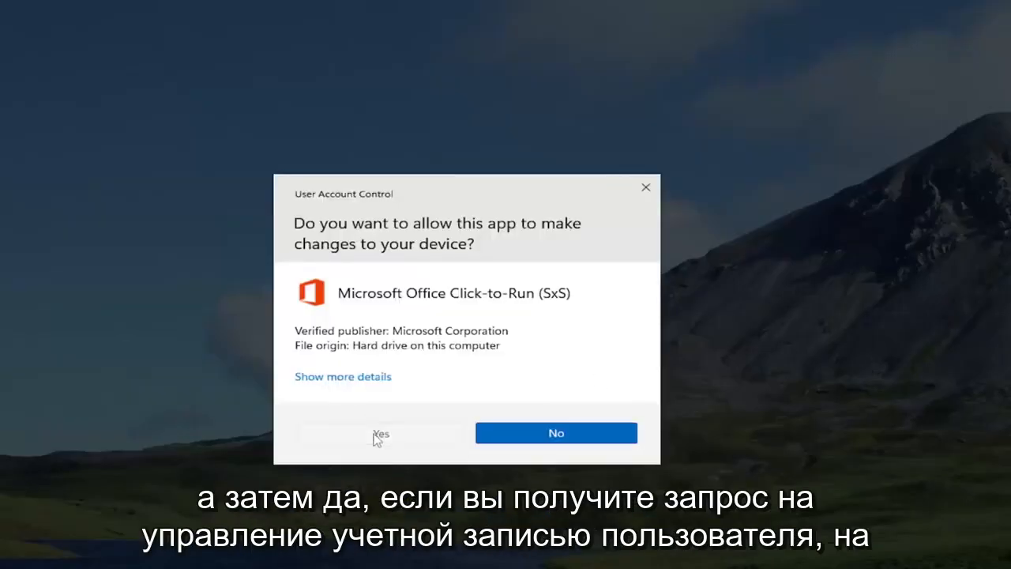
left_click(379, 433)
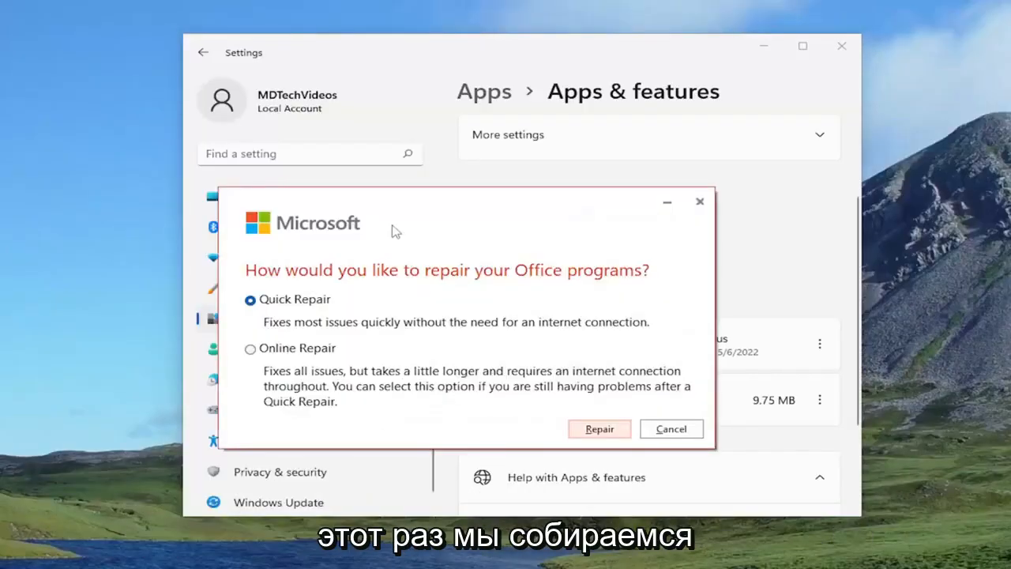
left_click(250, 349)
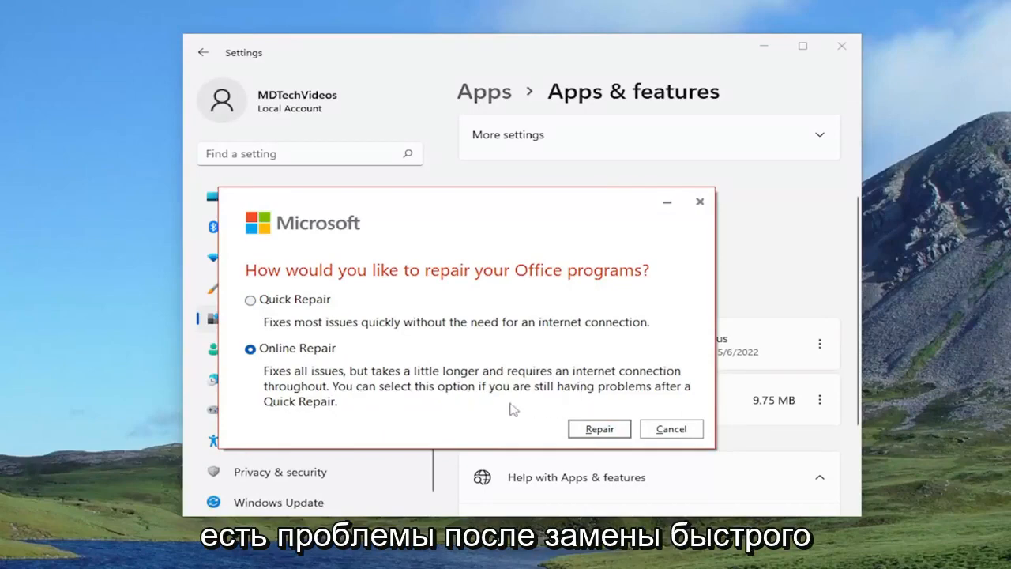
Start the Online Repair of Office and confirm it in the 'Ready to start' dialog.
left_click(599, 430)
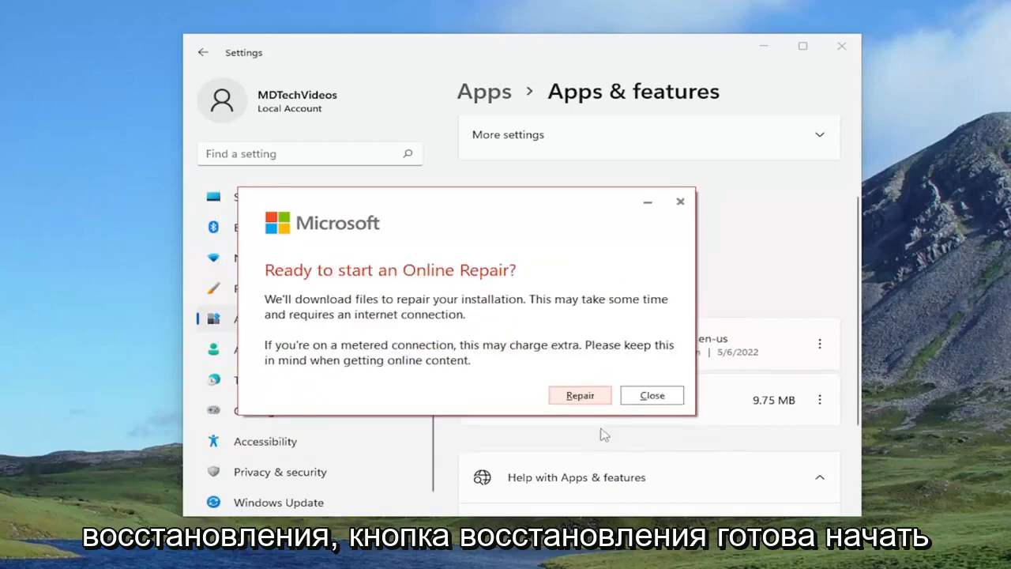
mouse_move(421, 291)
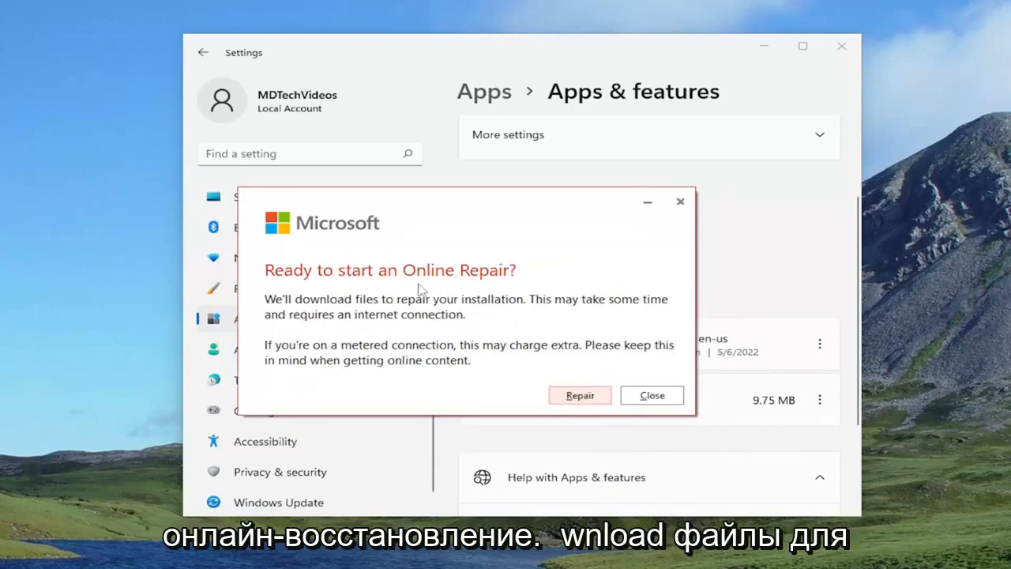
mouse_move(486, 314)
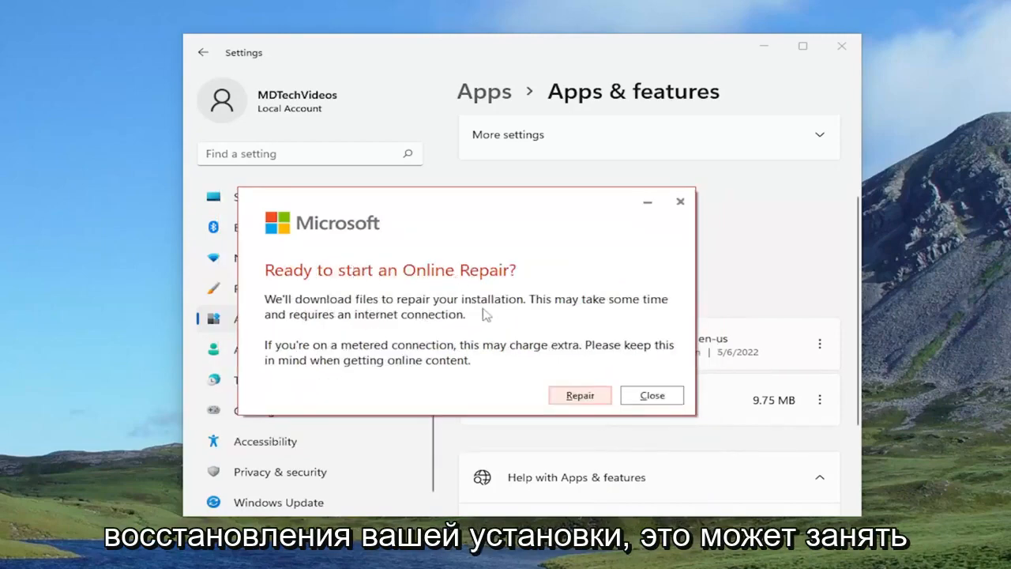
mouse_move(410, 331)
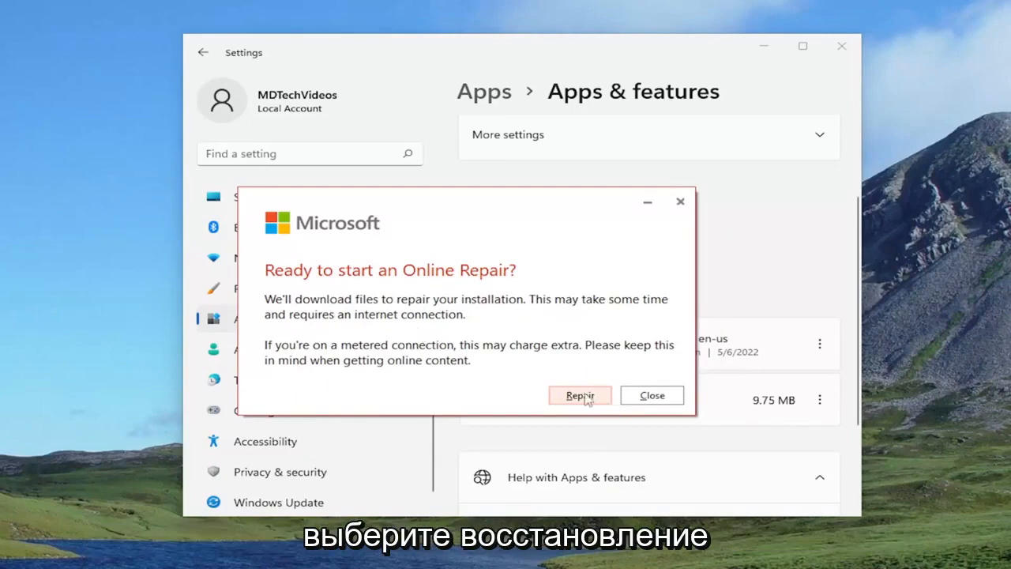
left_click(580, 395)
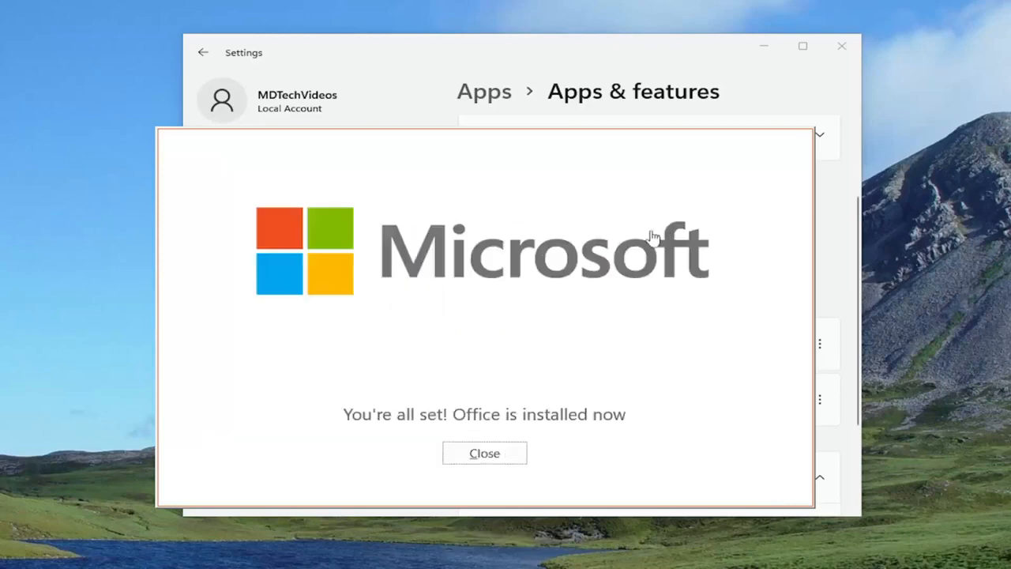
mouse_move(420, 341)
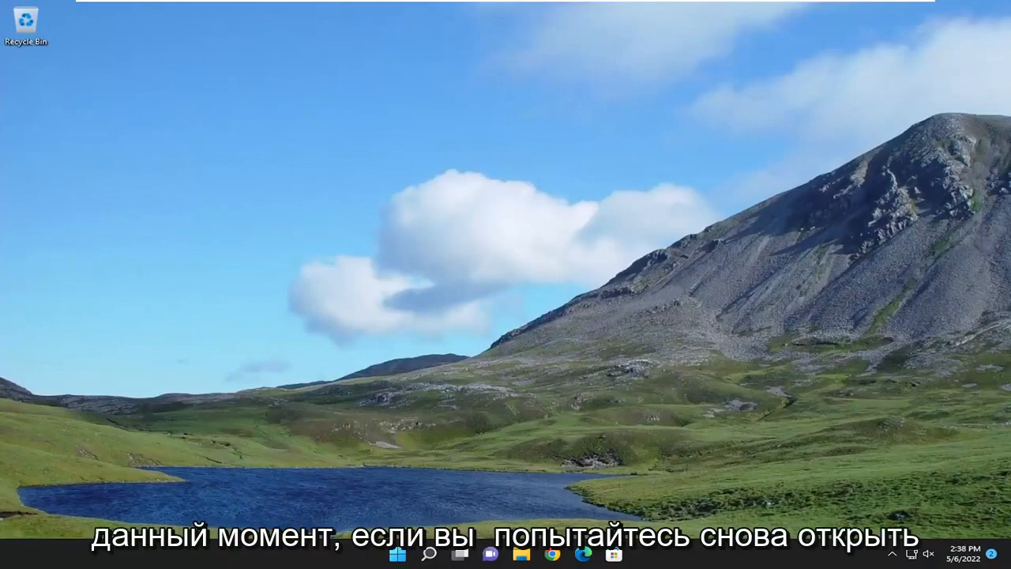
Bring up Windows search from the taskbar and begin typing 'oi'.
left_click(428, 553)
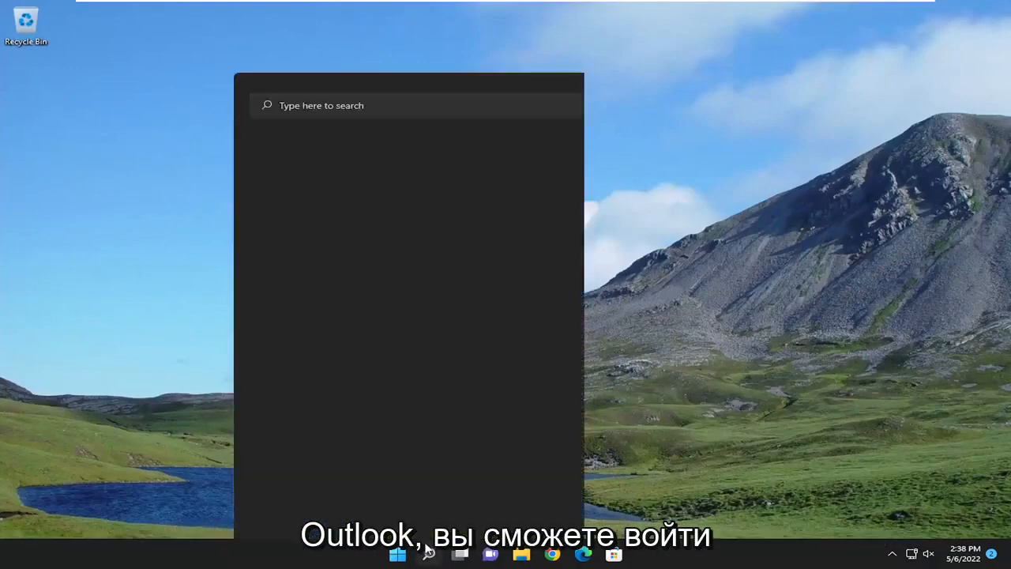
type("oi")
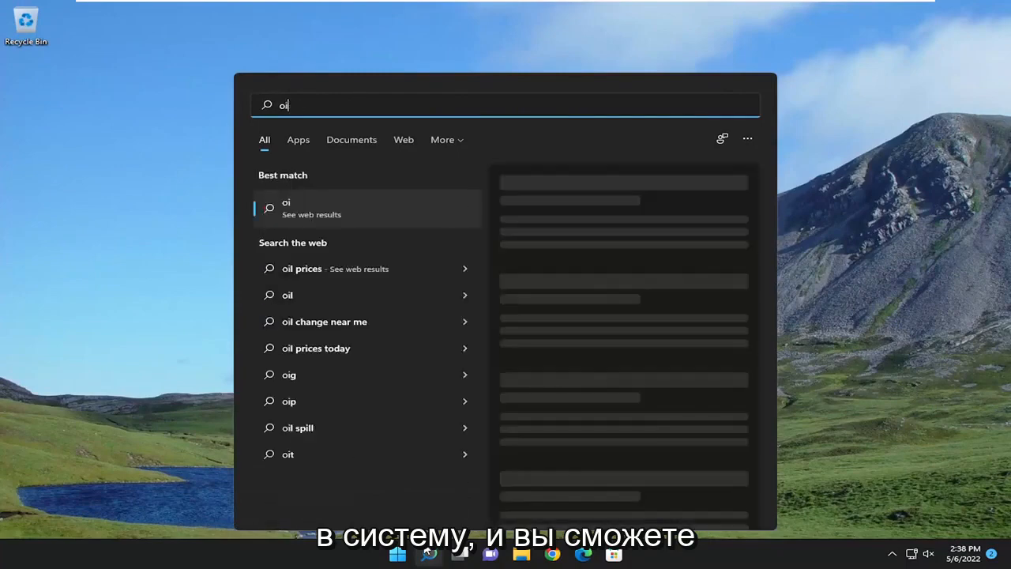